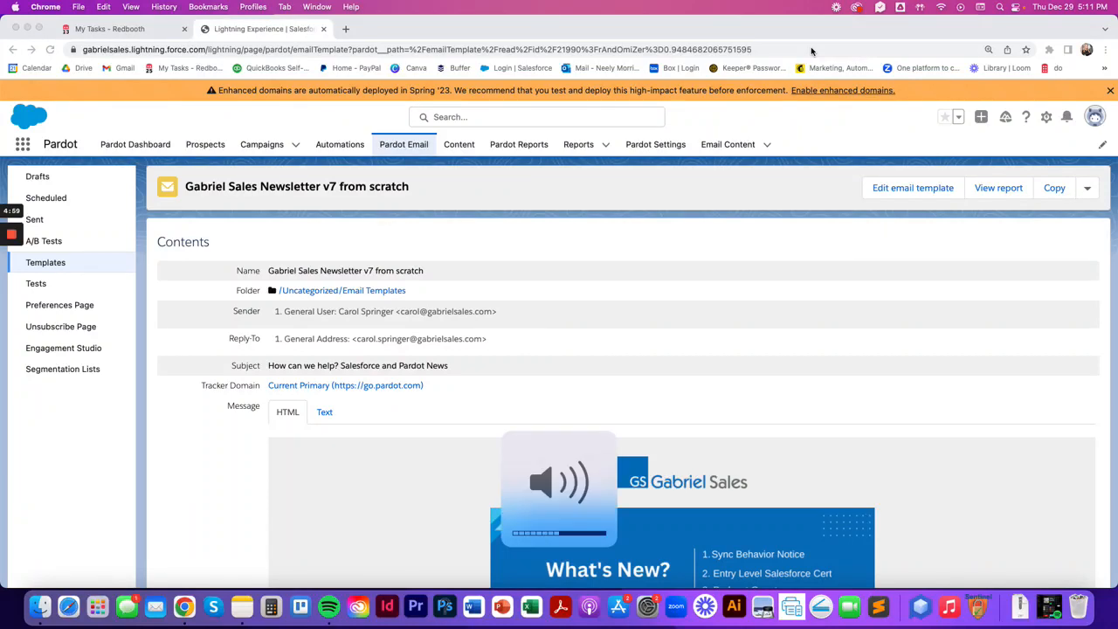
mouse_move(882, 339)
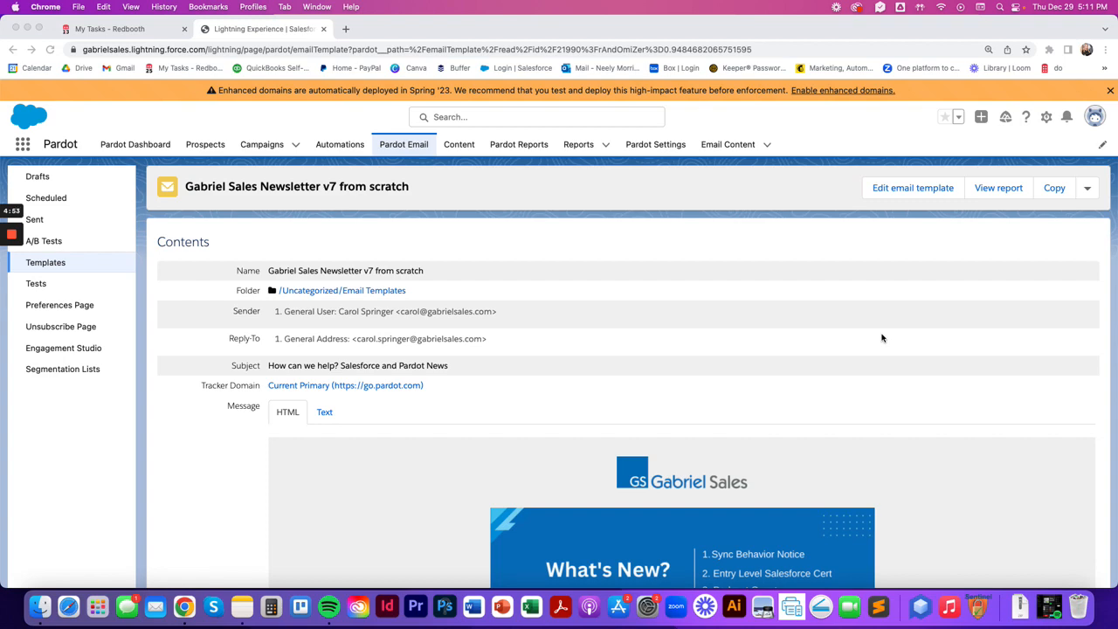
Load the Gabriel Sales Newsletter v7 template into the email builder and scroll to its READ MORE button.
scroll(down, 3)
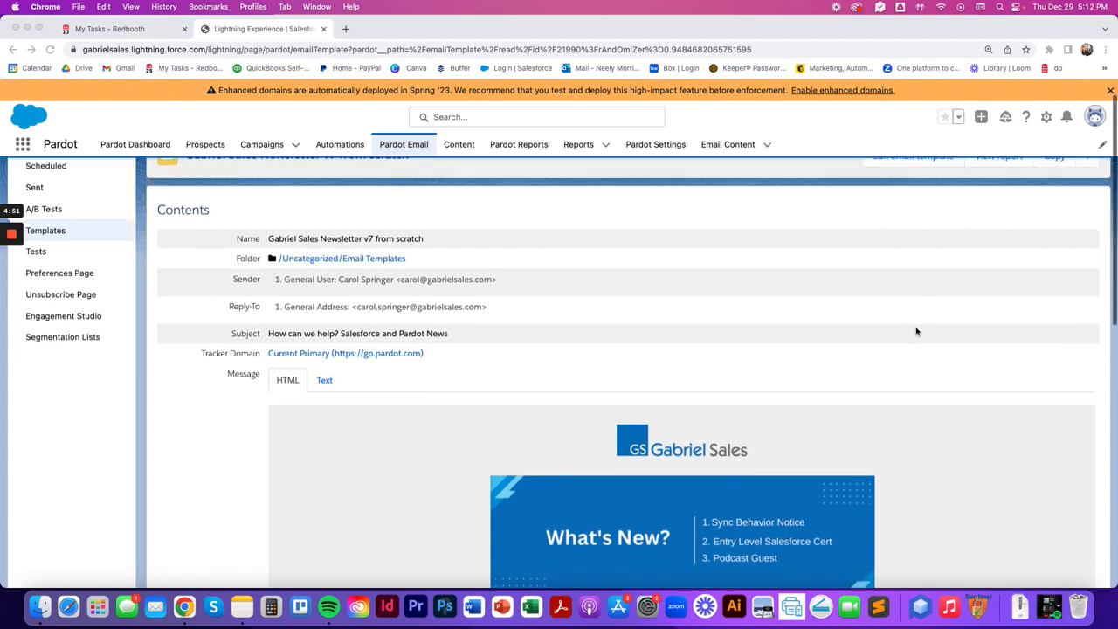
scroll(up, 3)
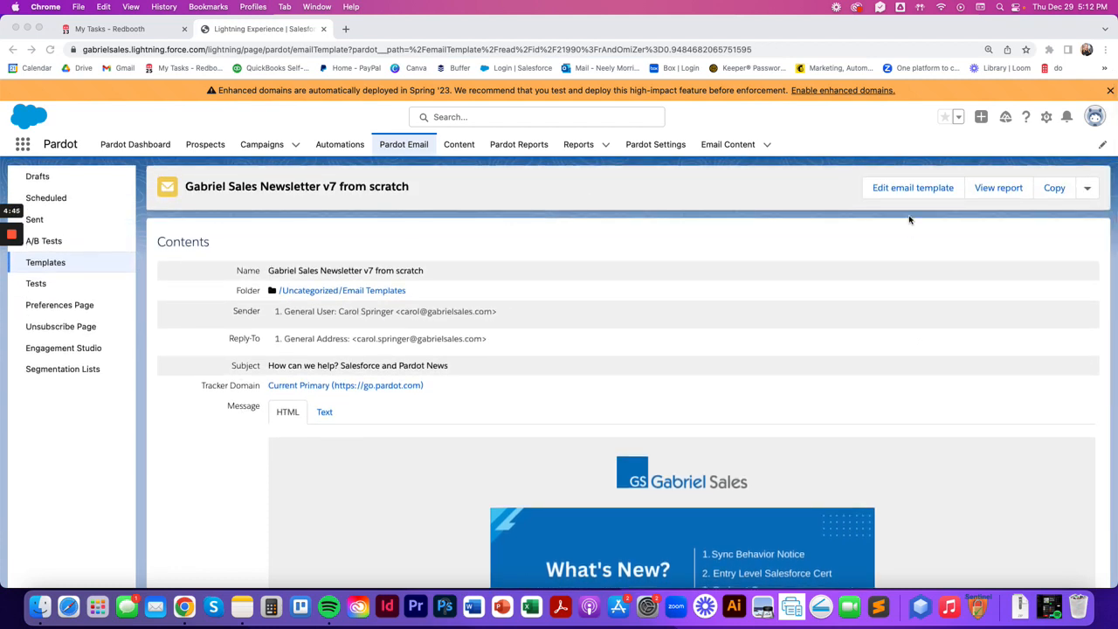
mouse_move(904, 202)
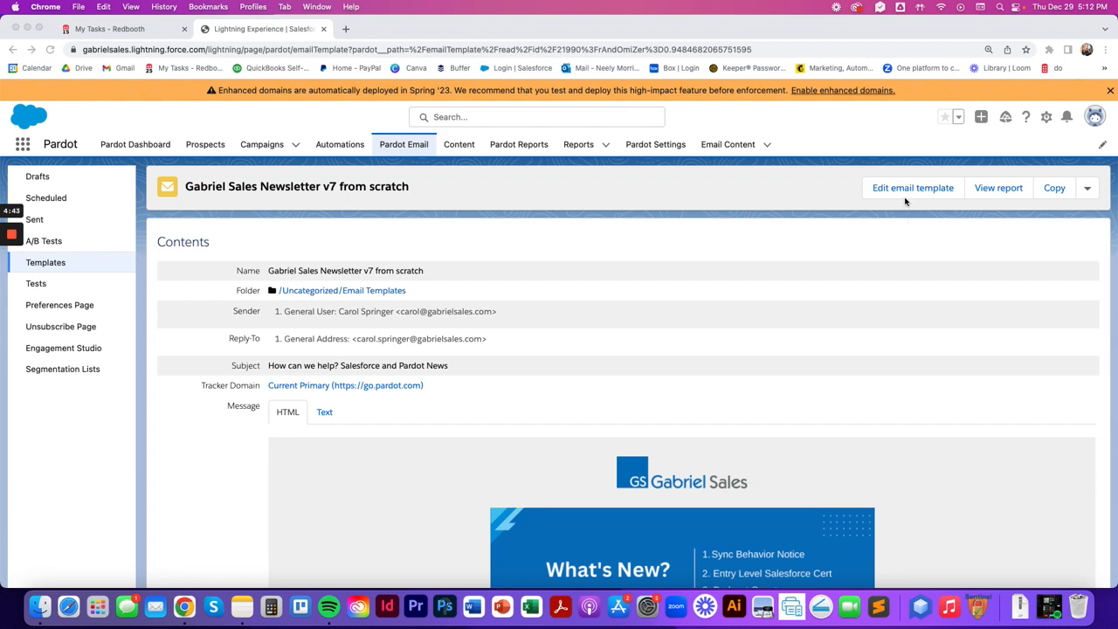
click(912, 187)
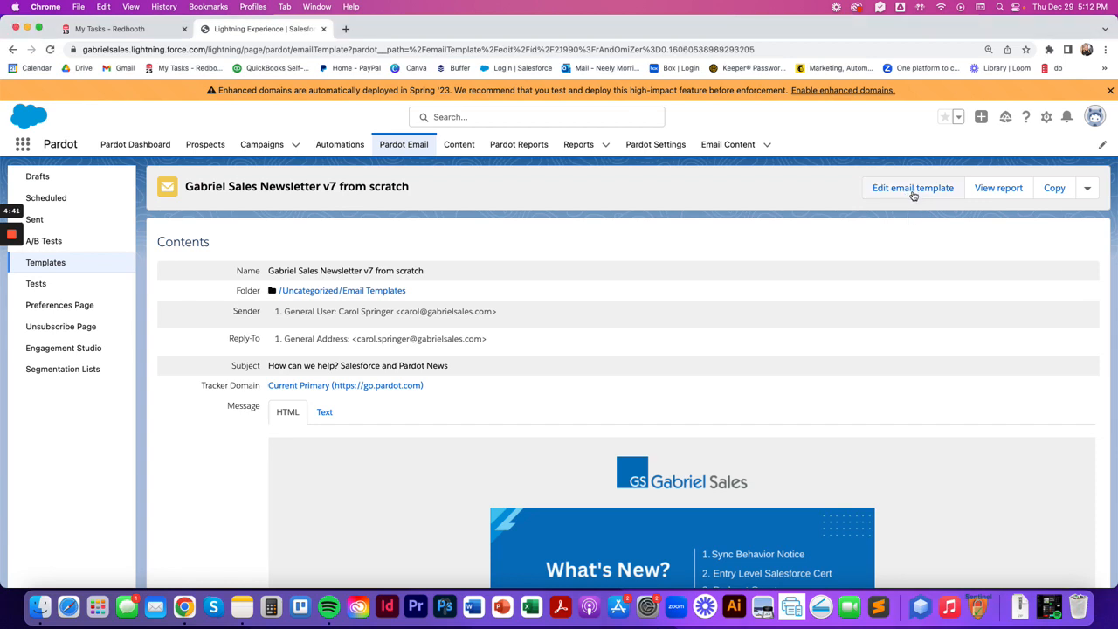
click(911, 186)
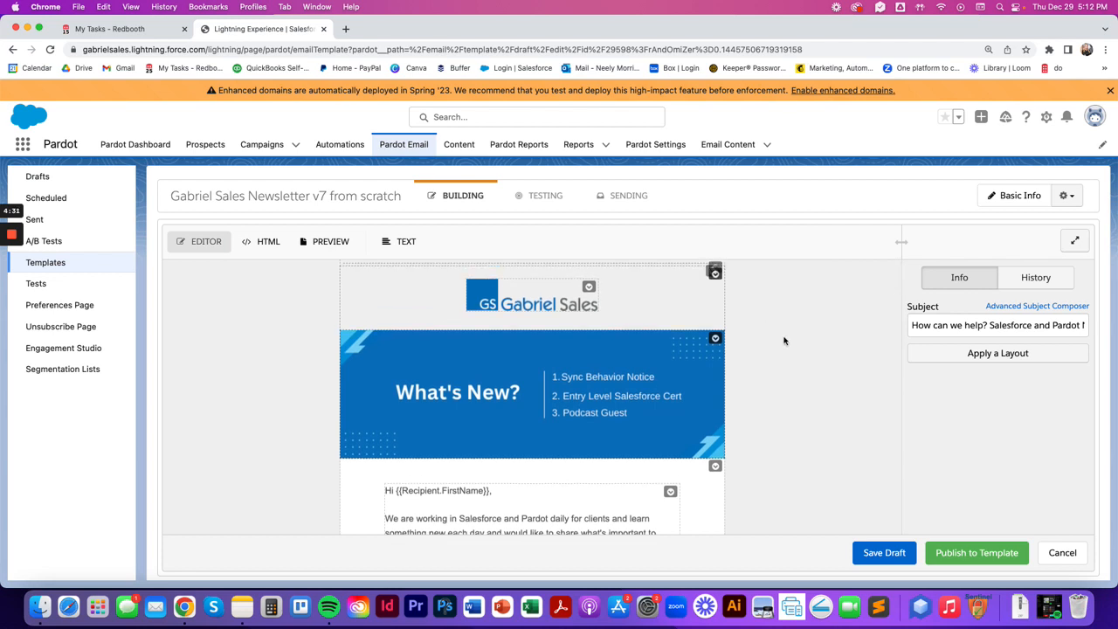
mouse_move(737, 315)
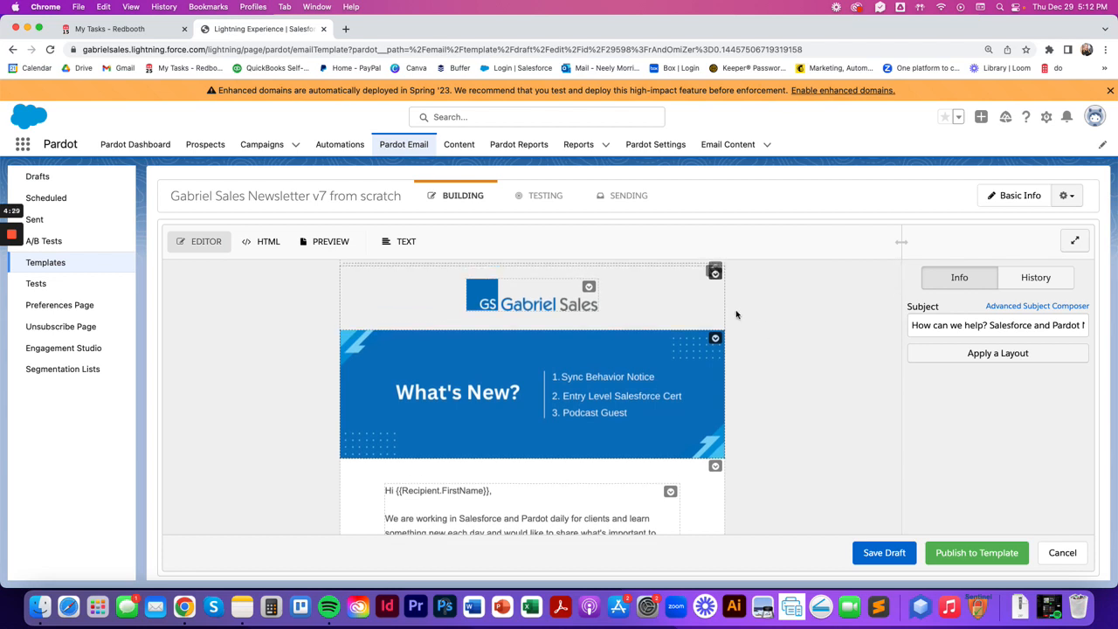
mouse_move(707, 447)
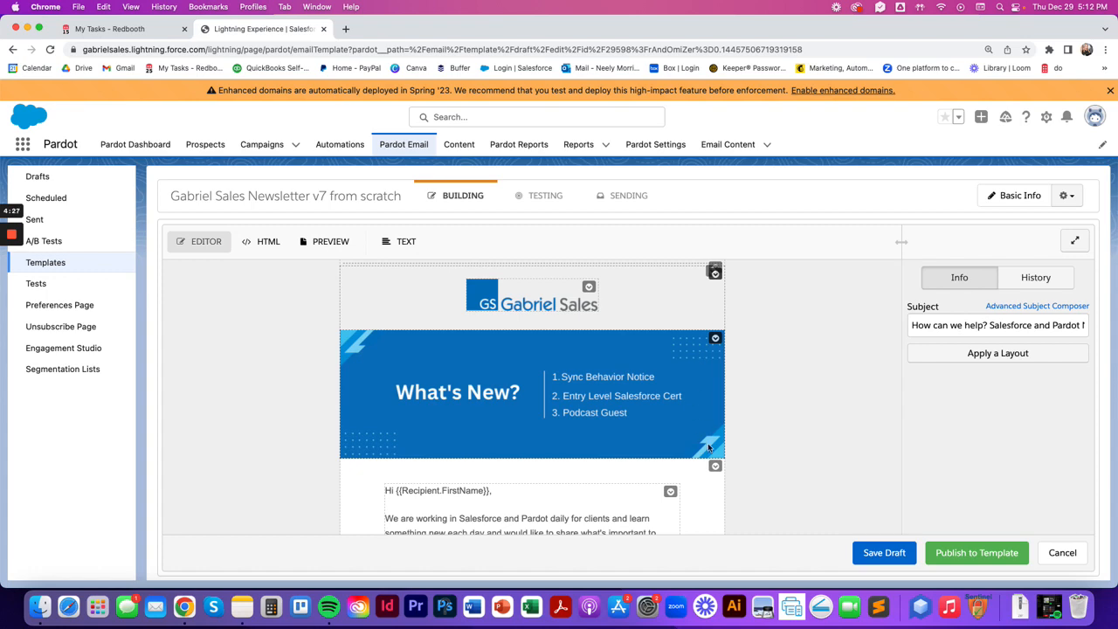
scroll(down, 3)
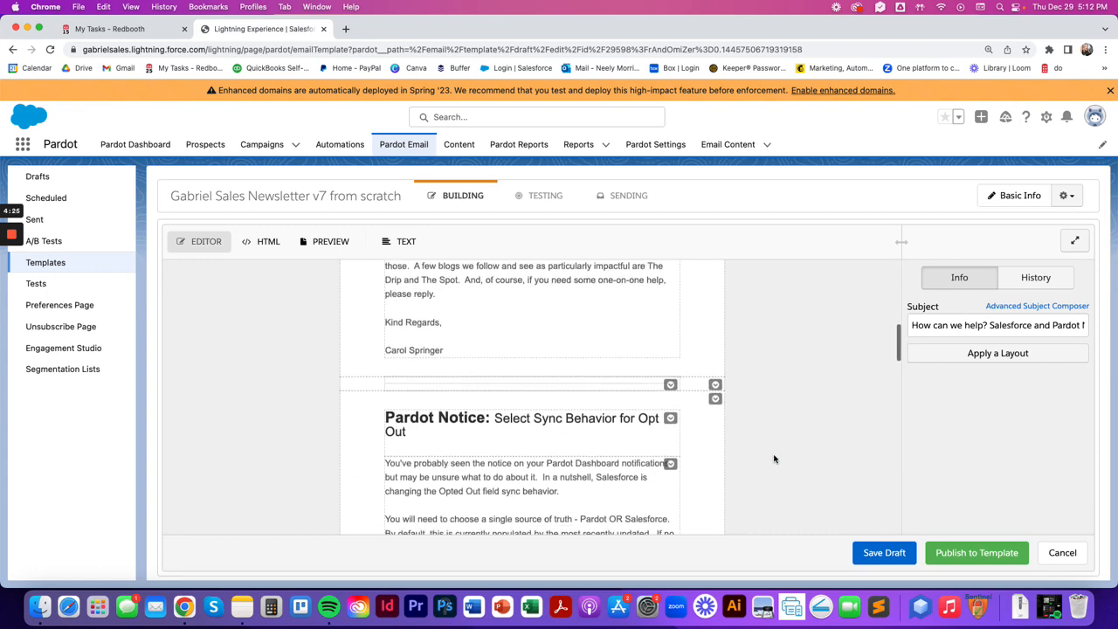
scroll(up, 3)
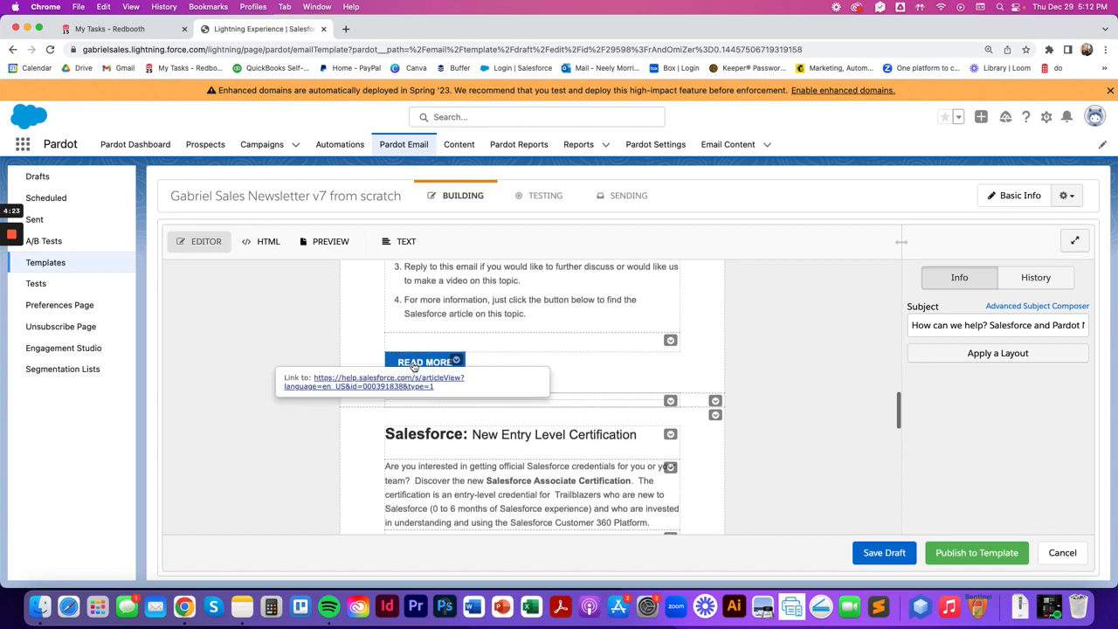
mouse_move(301, 323)
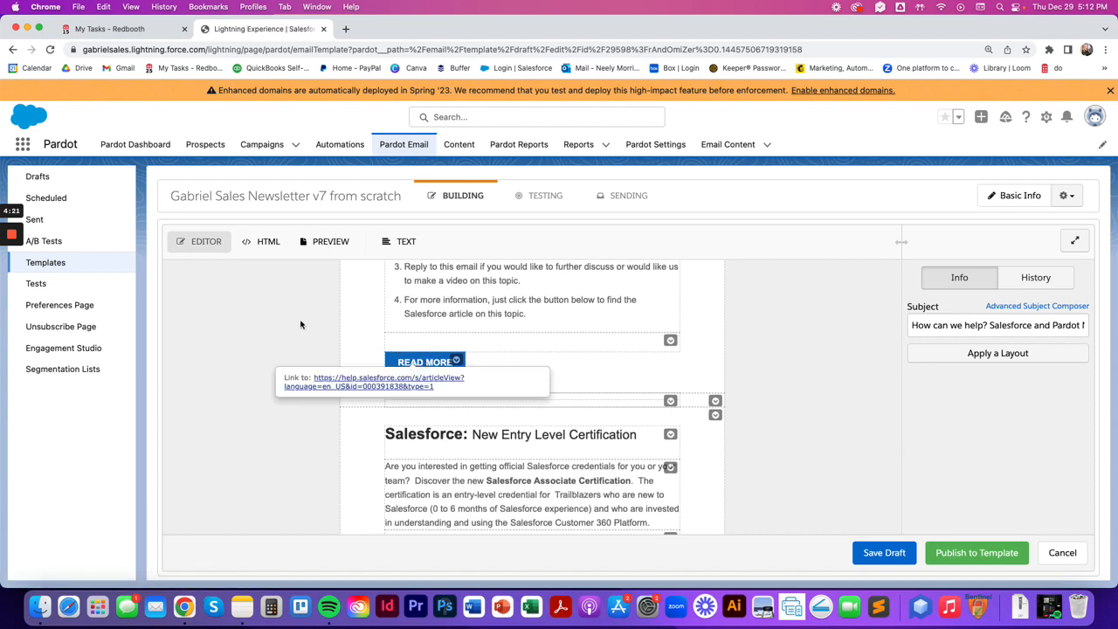
mouse_move(423, 362)
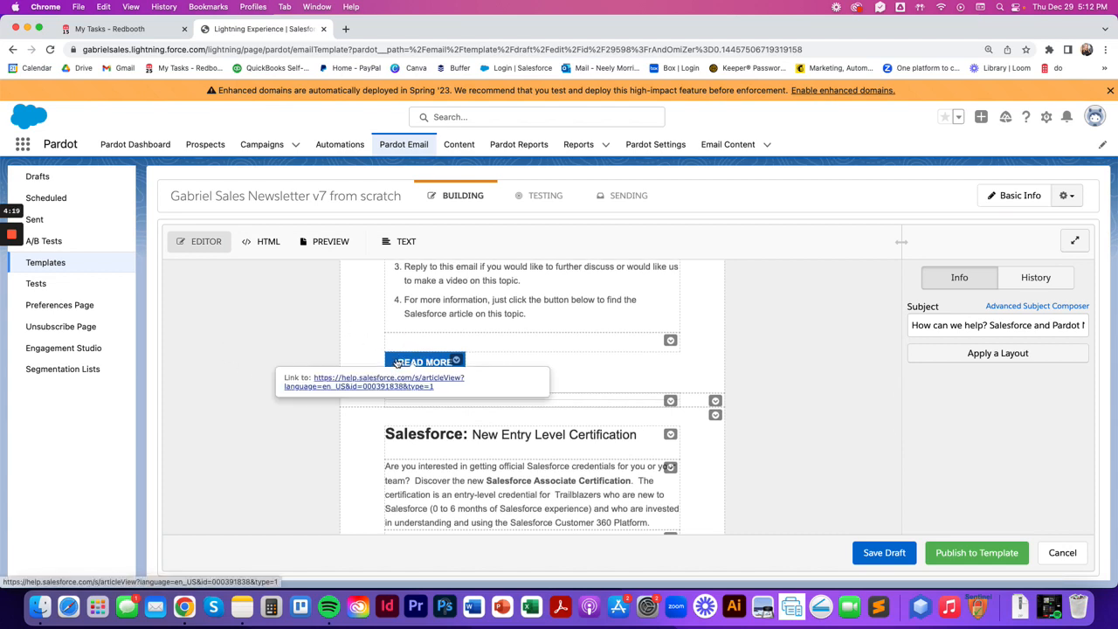
Bring the first READ MORE button's content into the side Content Editor panel.
click(425, 362)
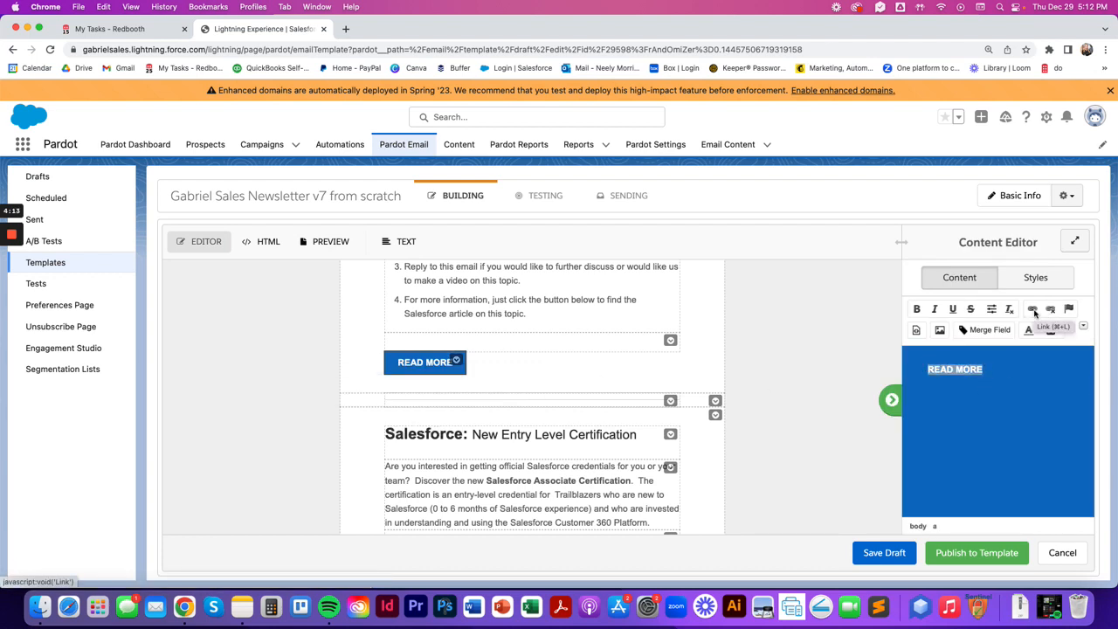
mouse_move(863, 322)
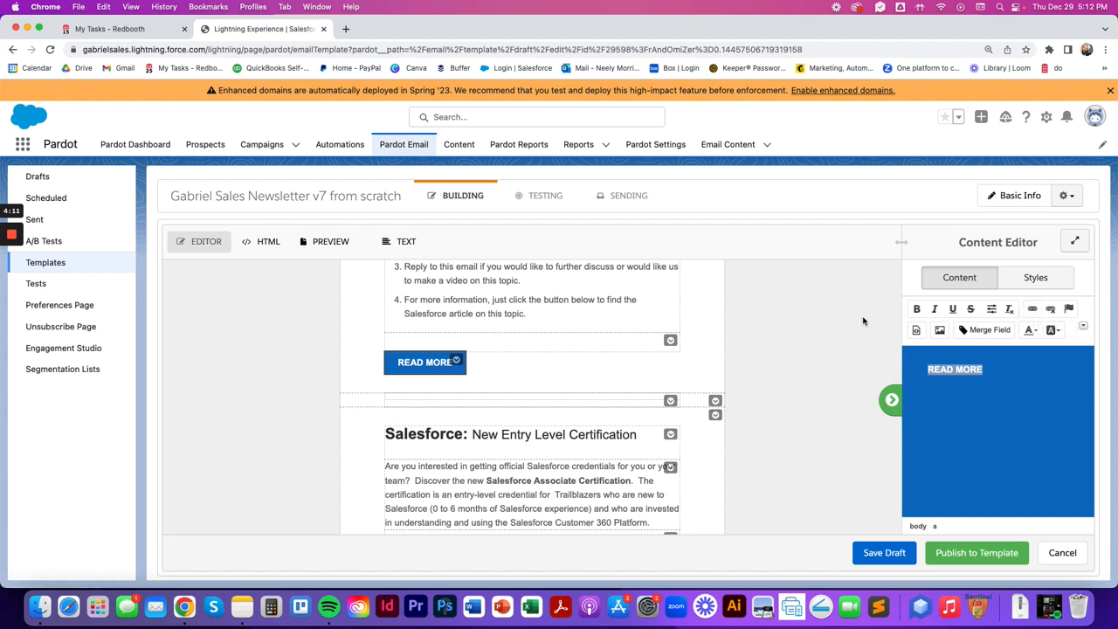
mouse_move(852, 335)
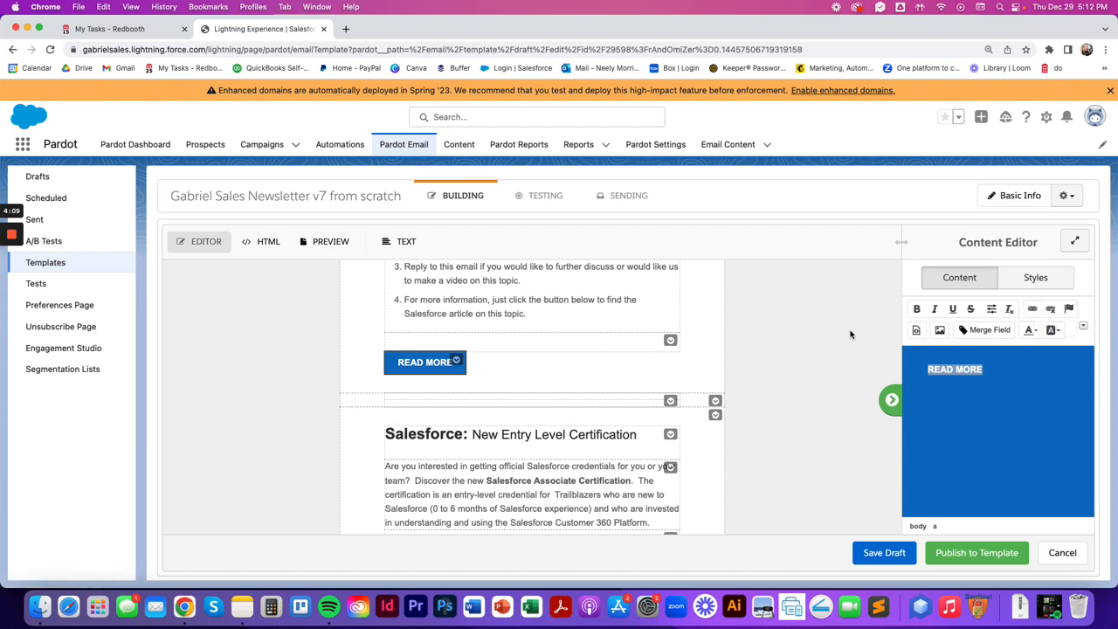
mouse_move(827, 388)
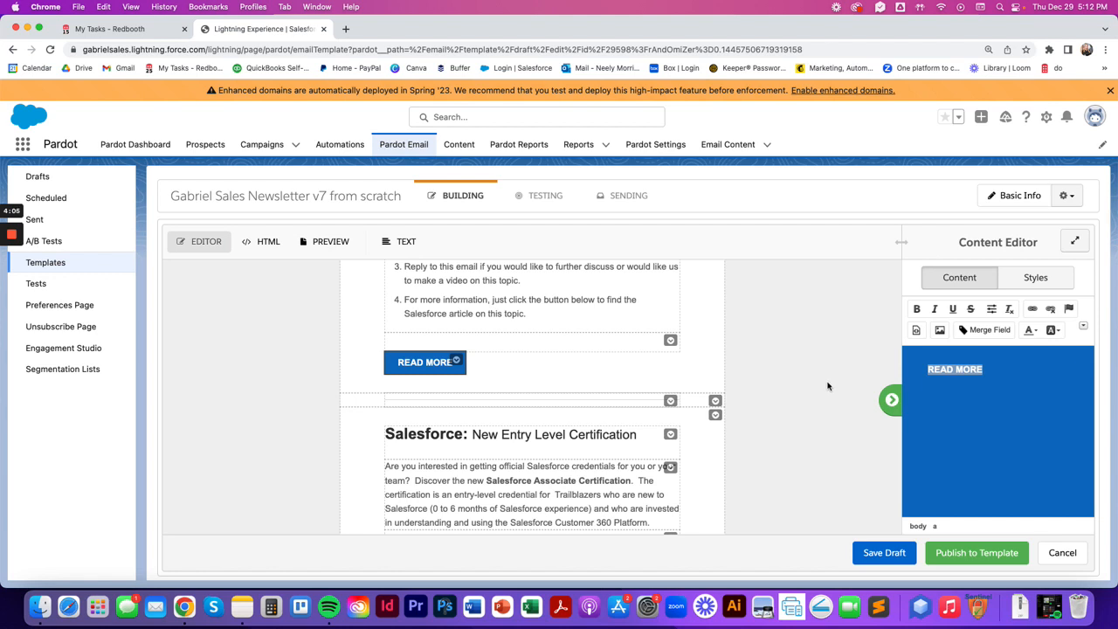
mouse_move(836, 412)
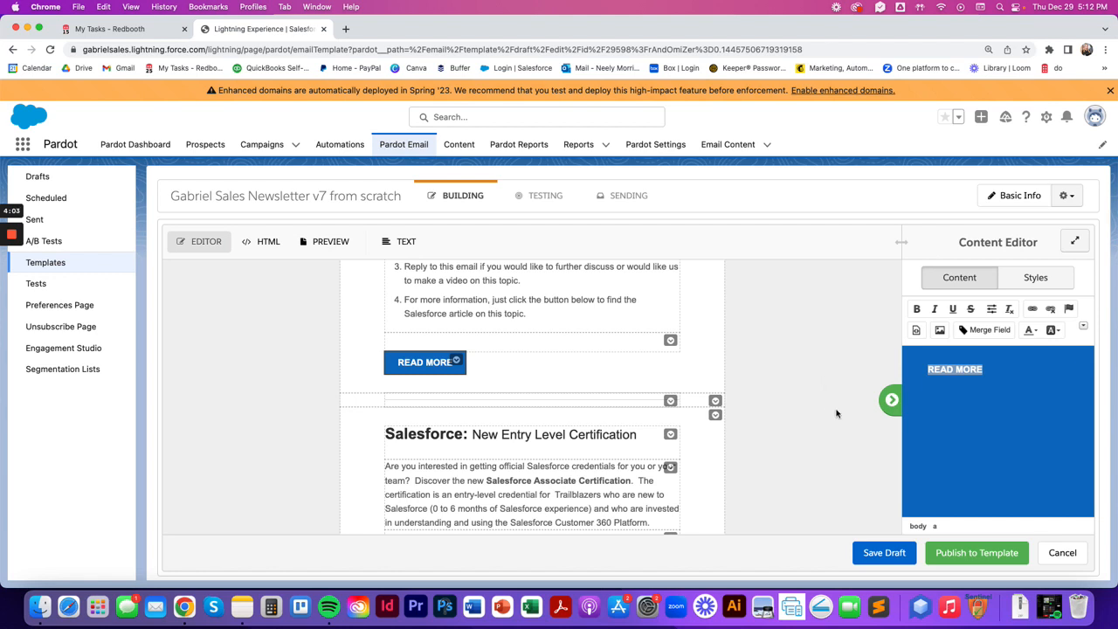
mouse_move(912, 346)
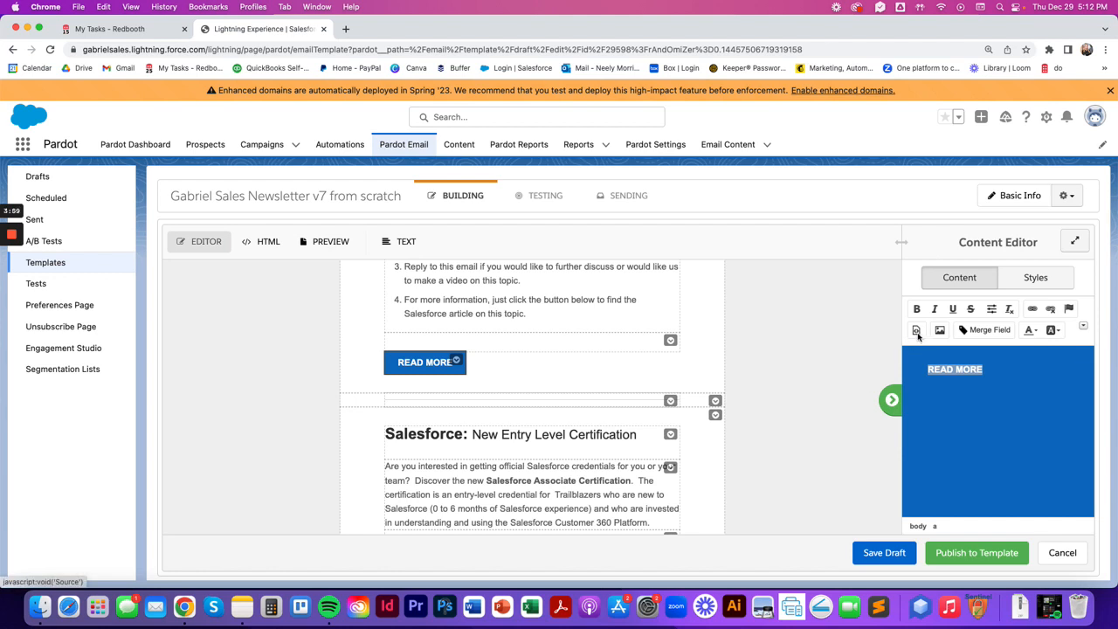
Switch the READ MORE button's content to HTML source, exposing its help.salesforce.com href.
click(915, 329)
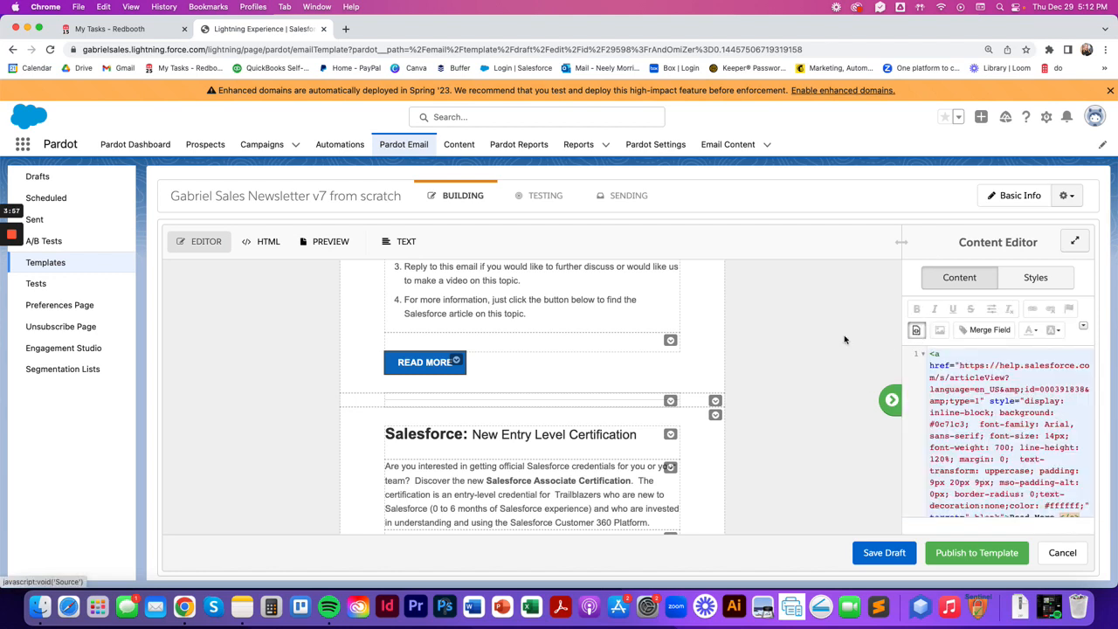
mouse_move(424, 361)
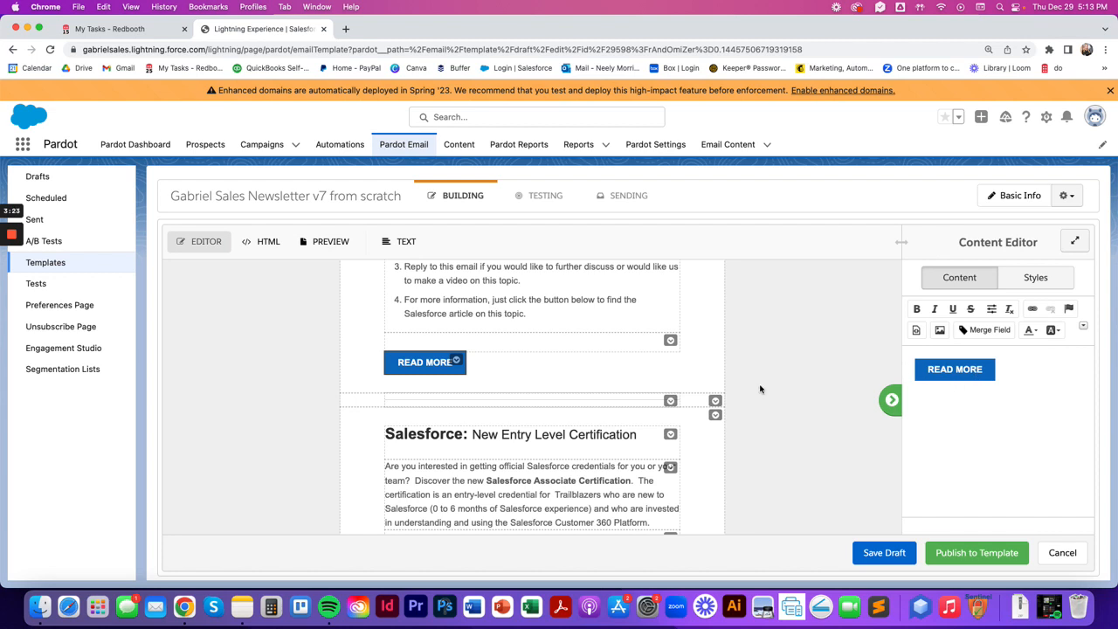
mouse_move(754, 381)
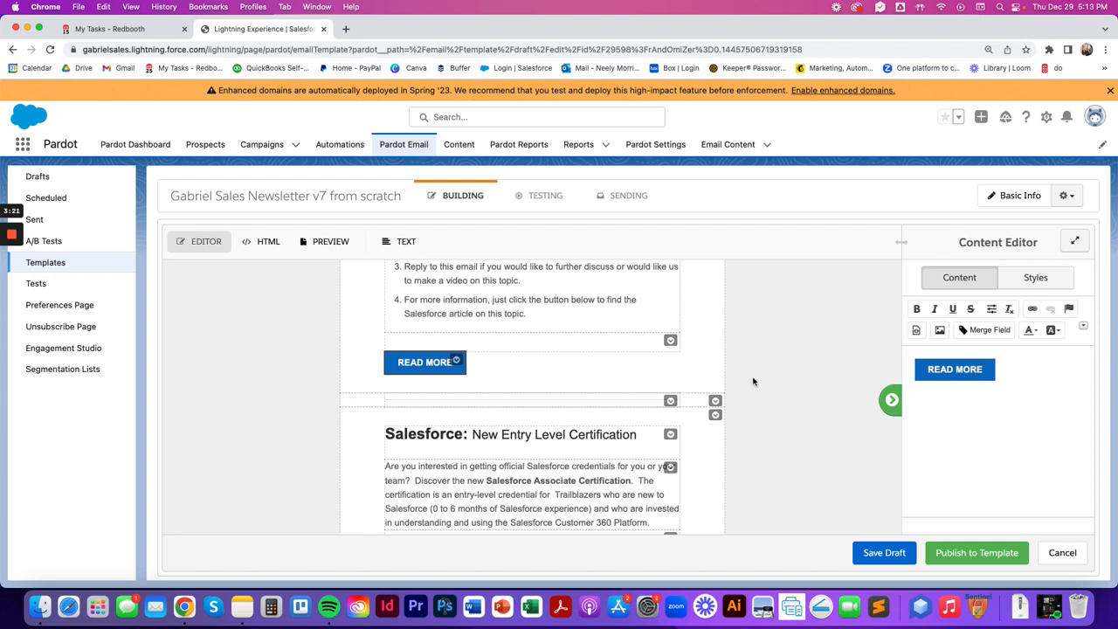
scroll(down, 3)
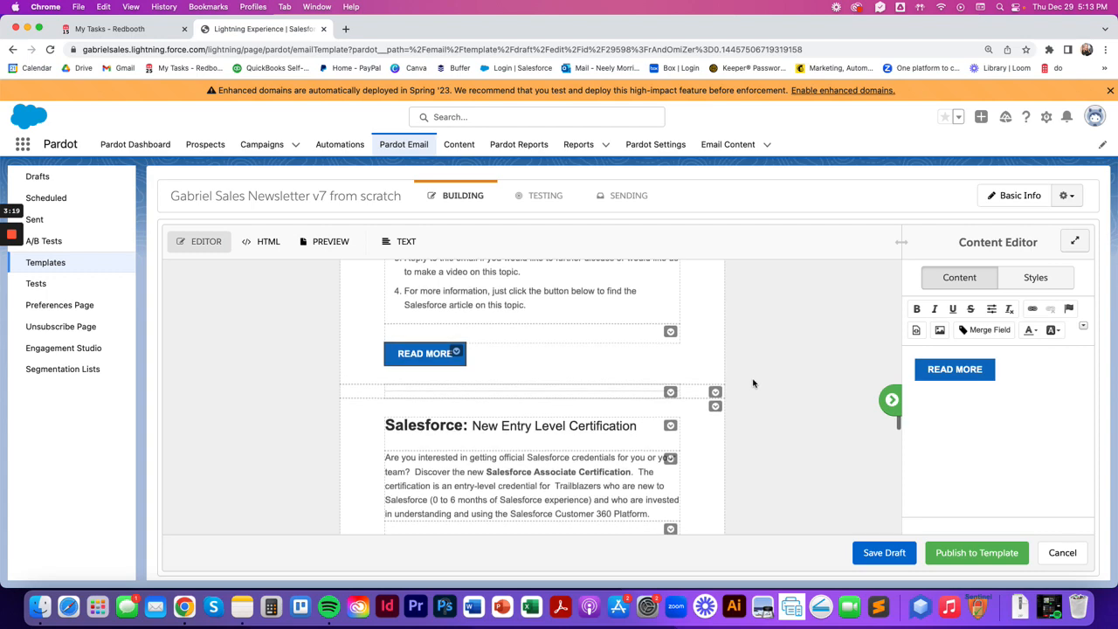
scroll(up, 3)
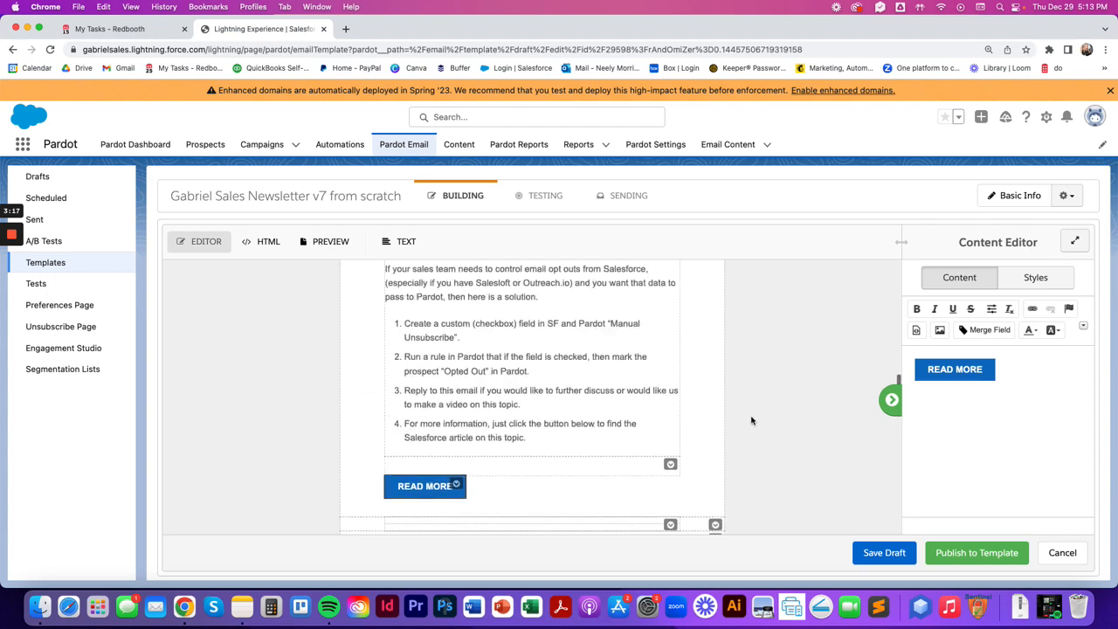
click(716, 336)
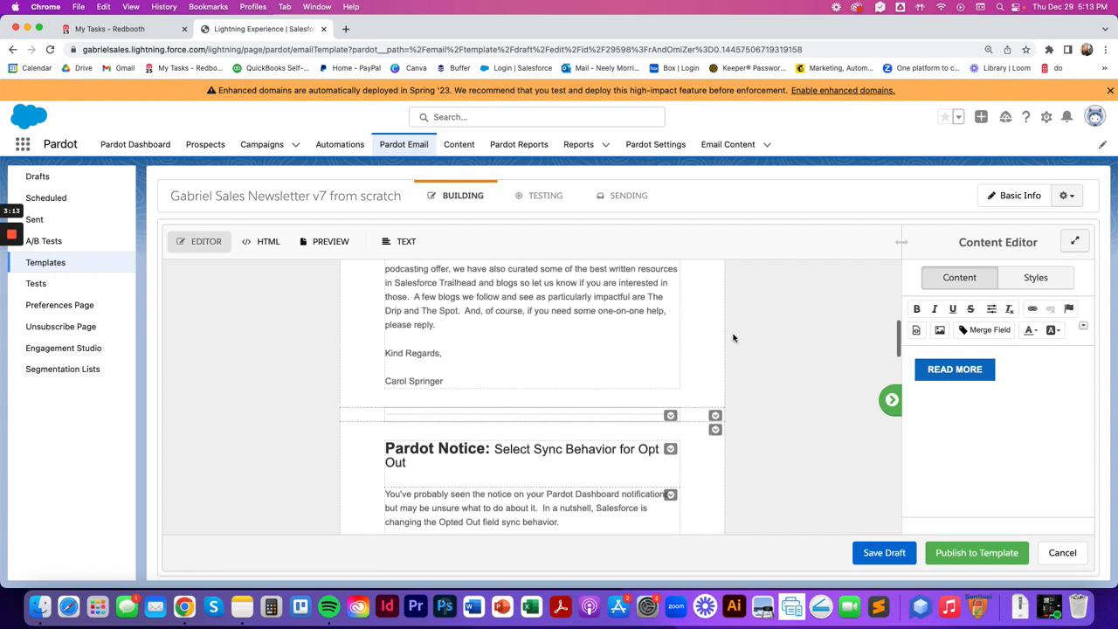
scroll(up, 3)
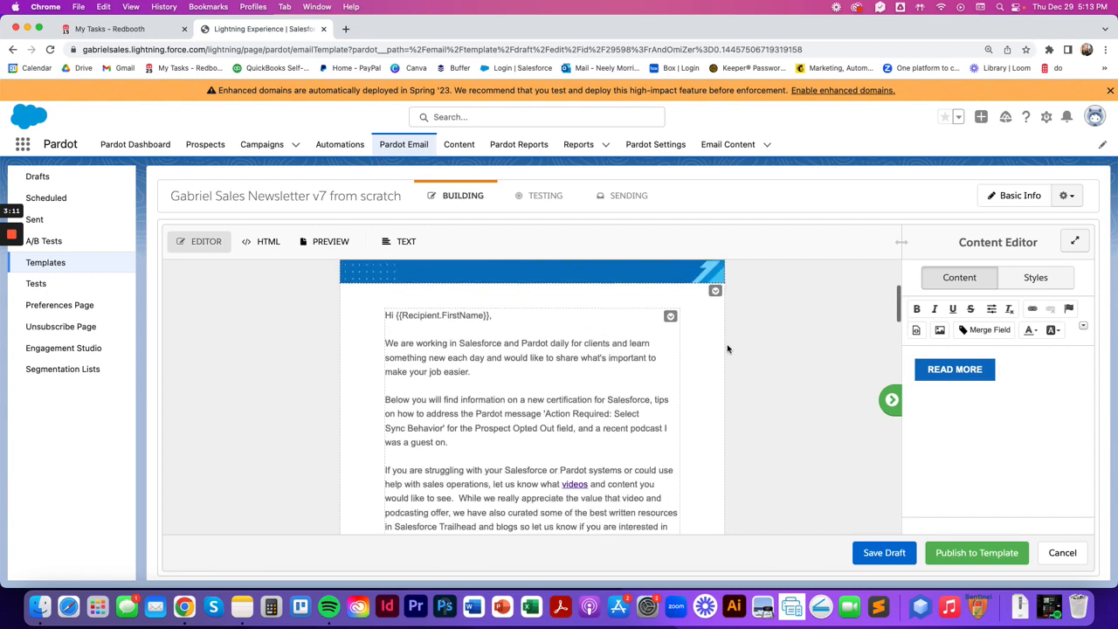
scroll(down, 3)
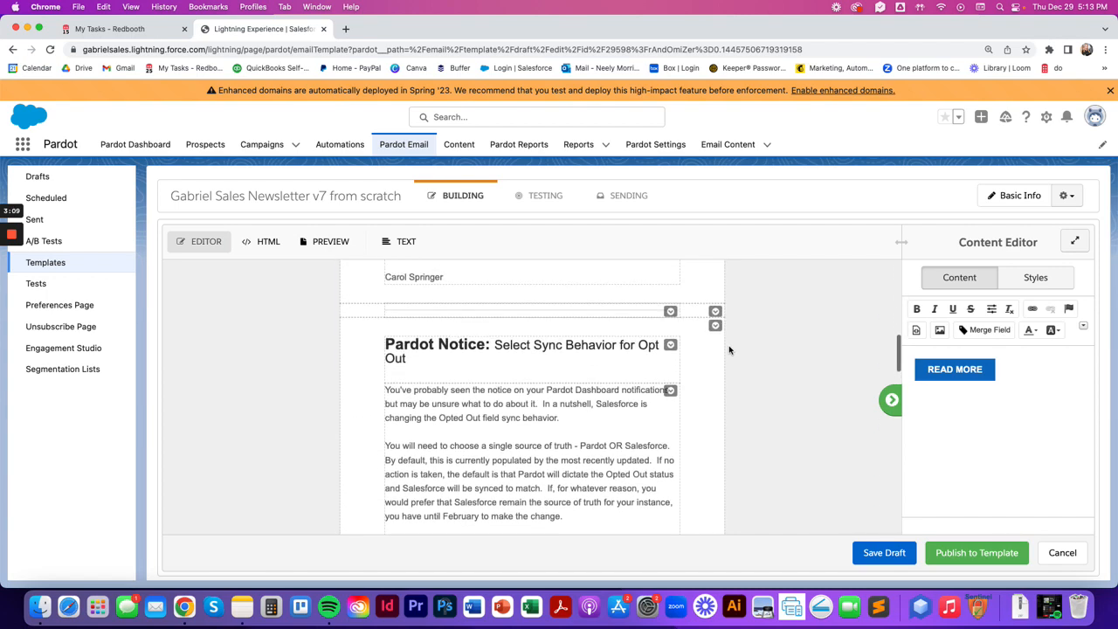
click(716, 327)
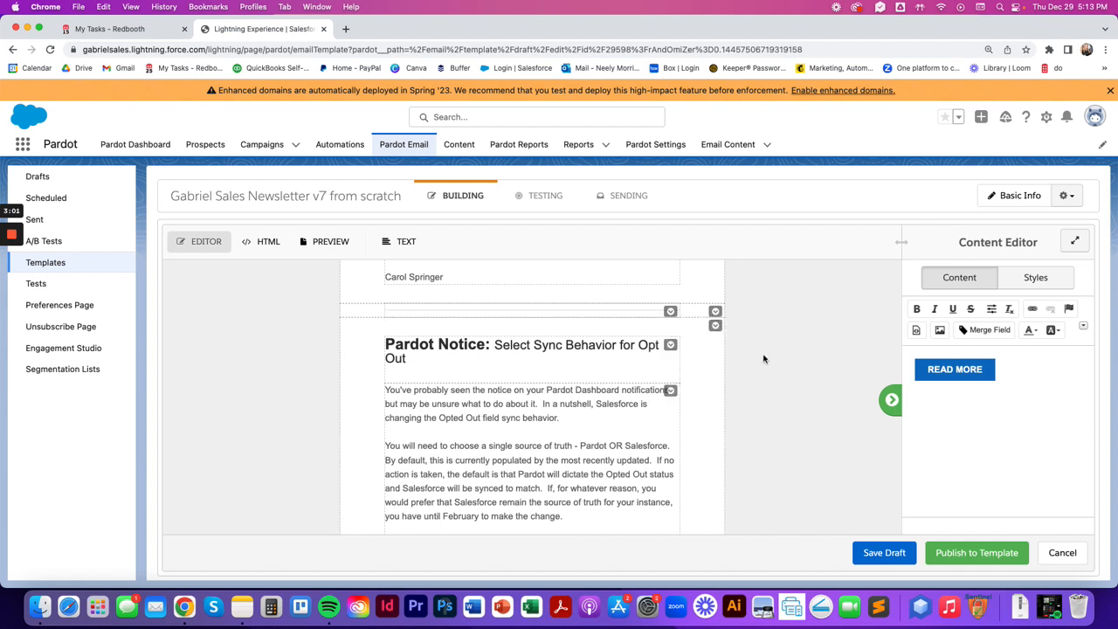
mouse_move(737, 334)
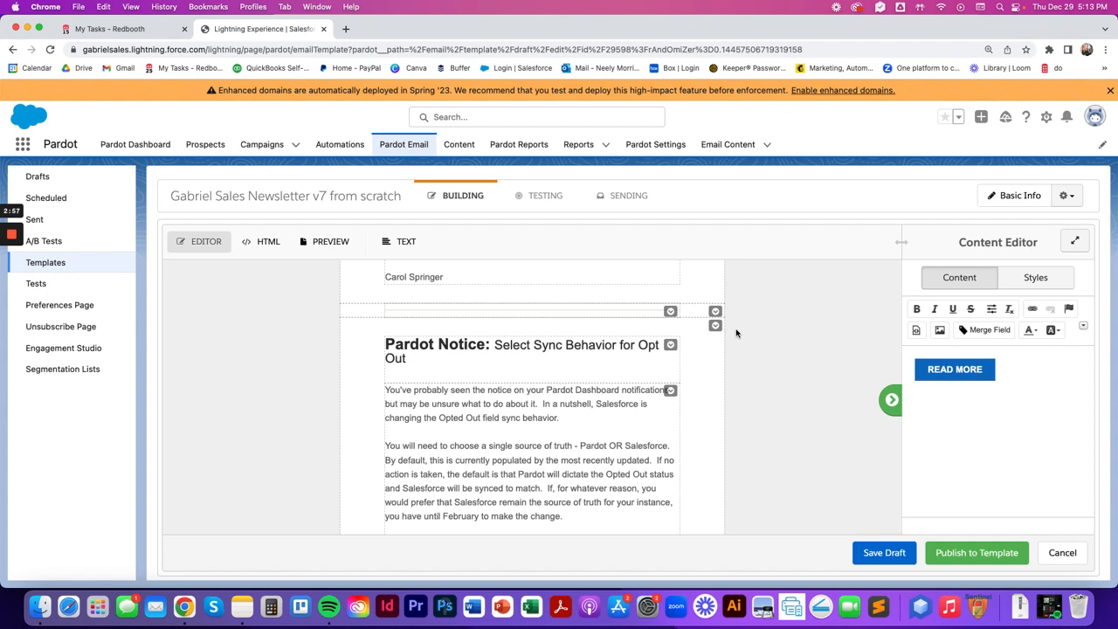
click(716, 325)
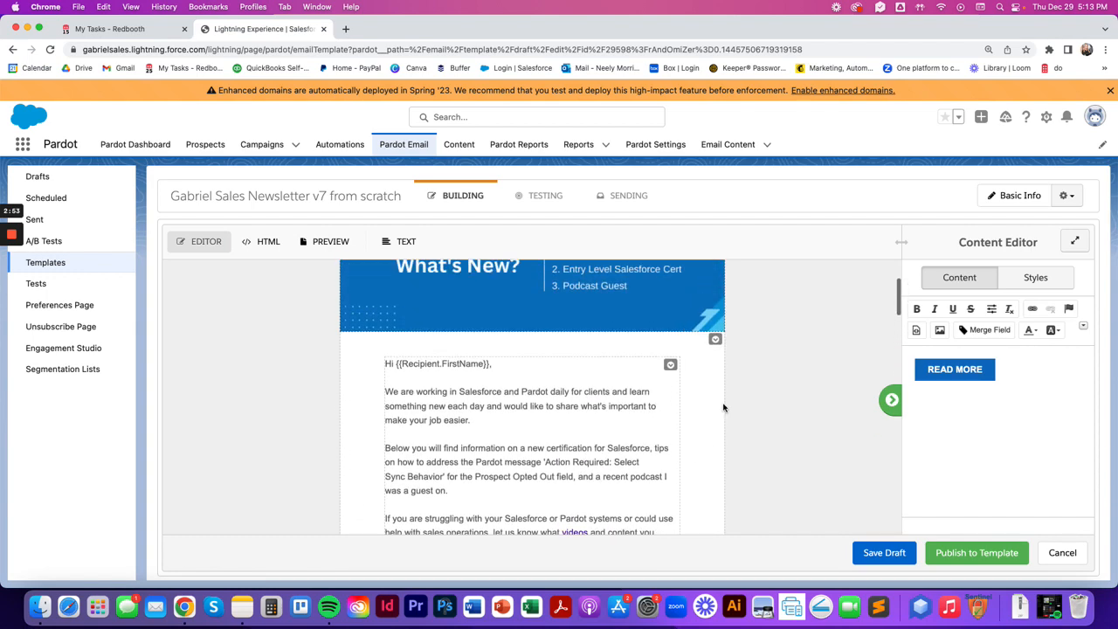
Scroll back to the newsletter's top where the Gabriel Sales logo and What's New banner sit.
scroll(down, 3)
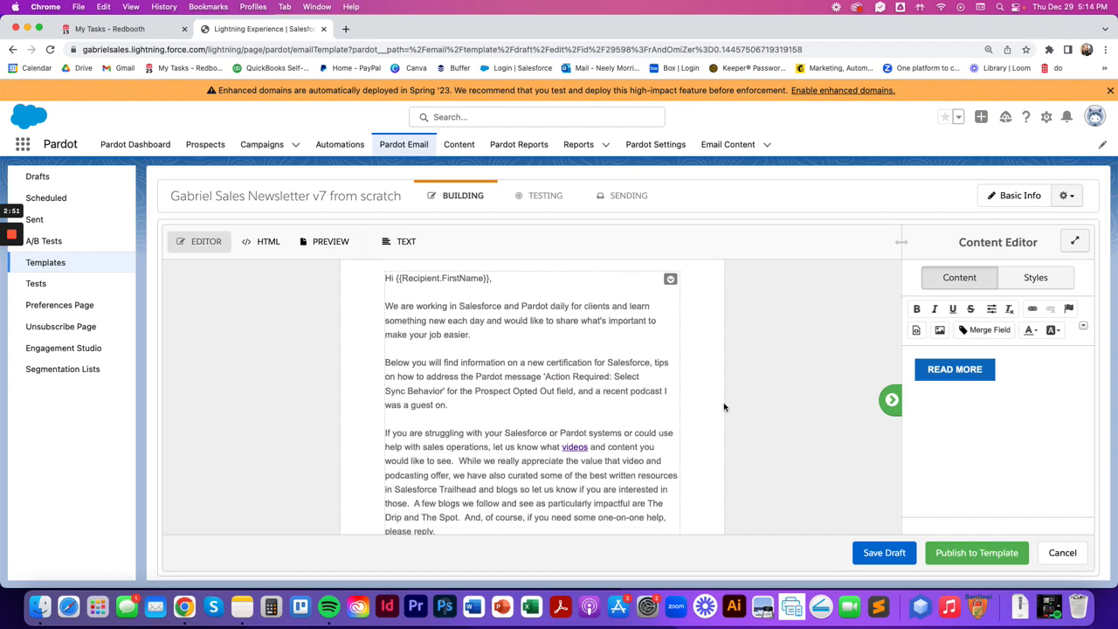
scroll(up, 3)
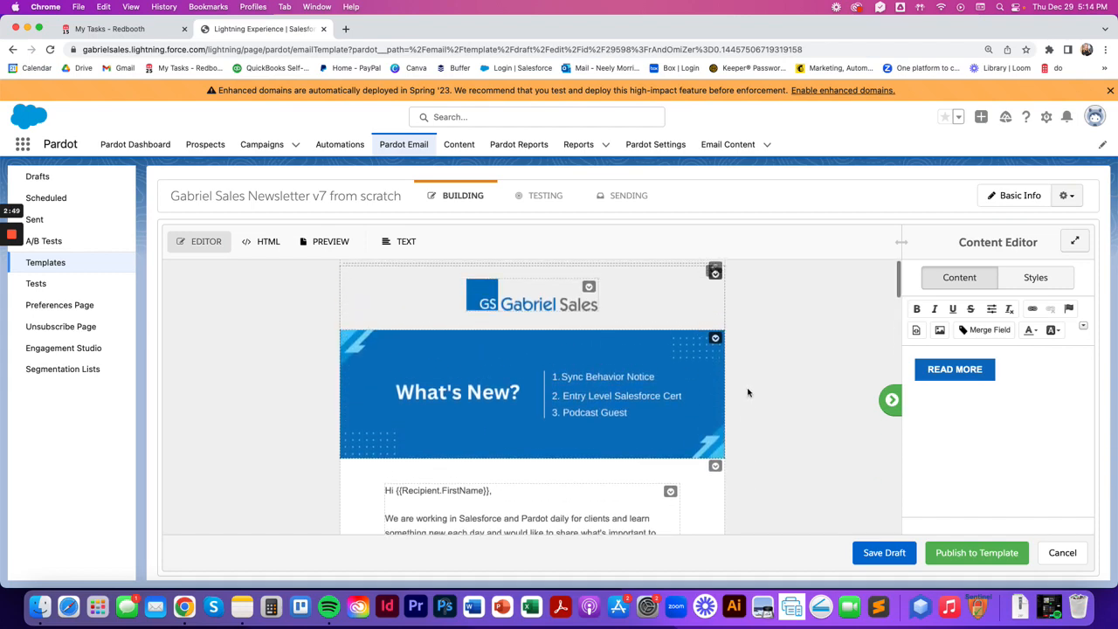
mouse_move(531, 297)
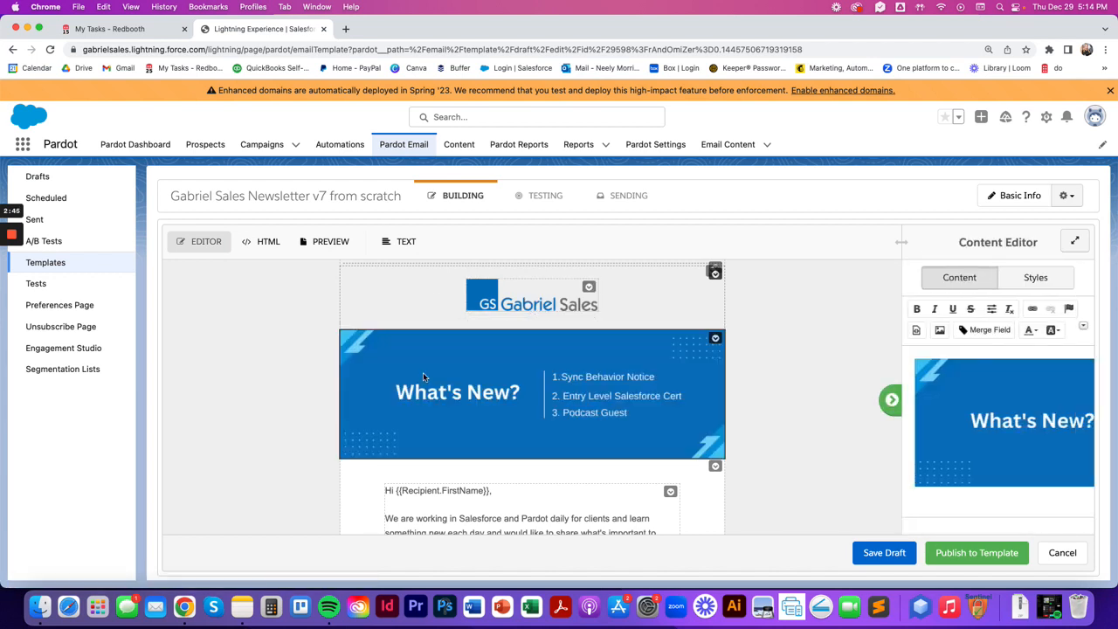
mouse_move(365, 400)
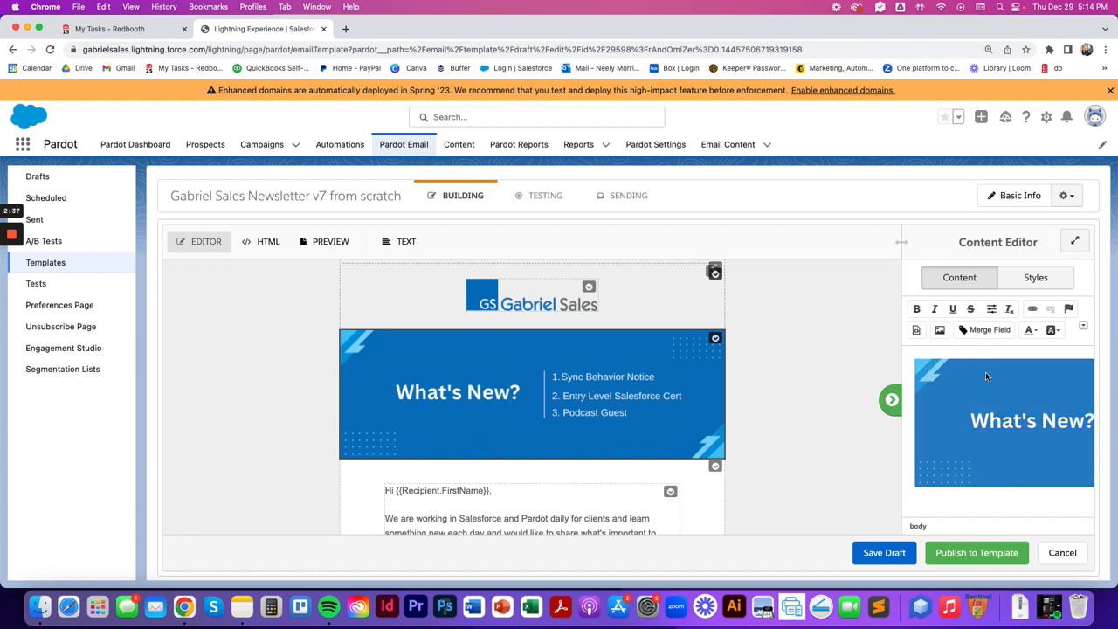
mouse_move(1027, 456)
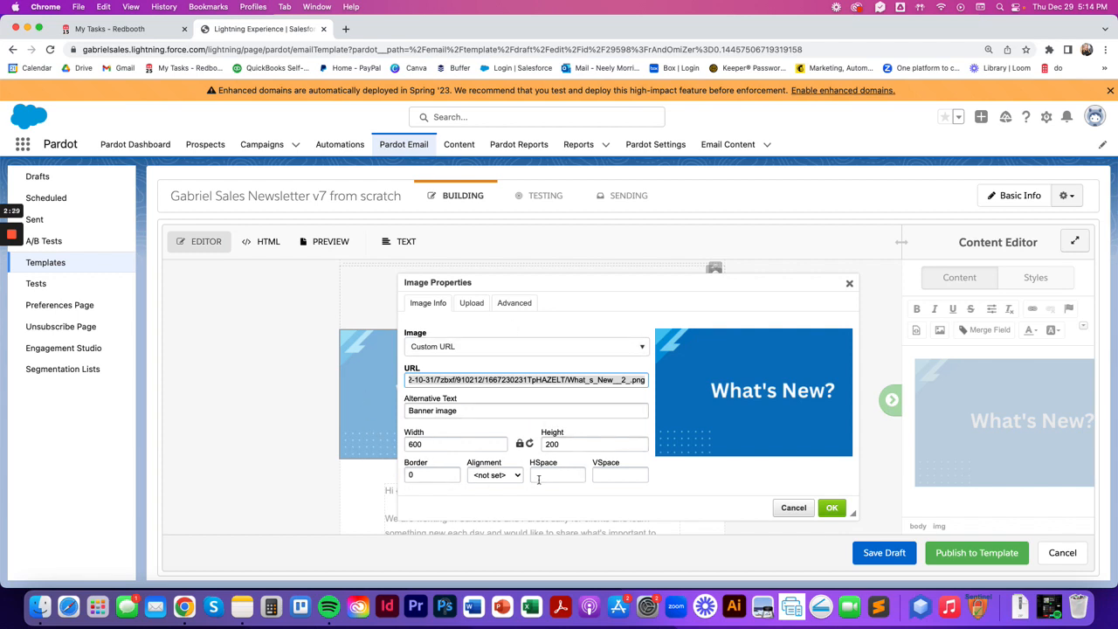
mouse_move(567, 431)
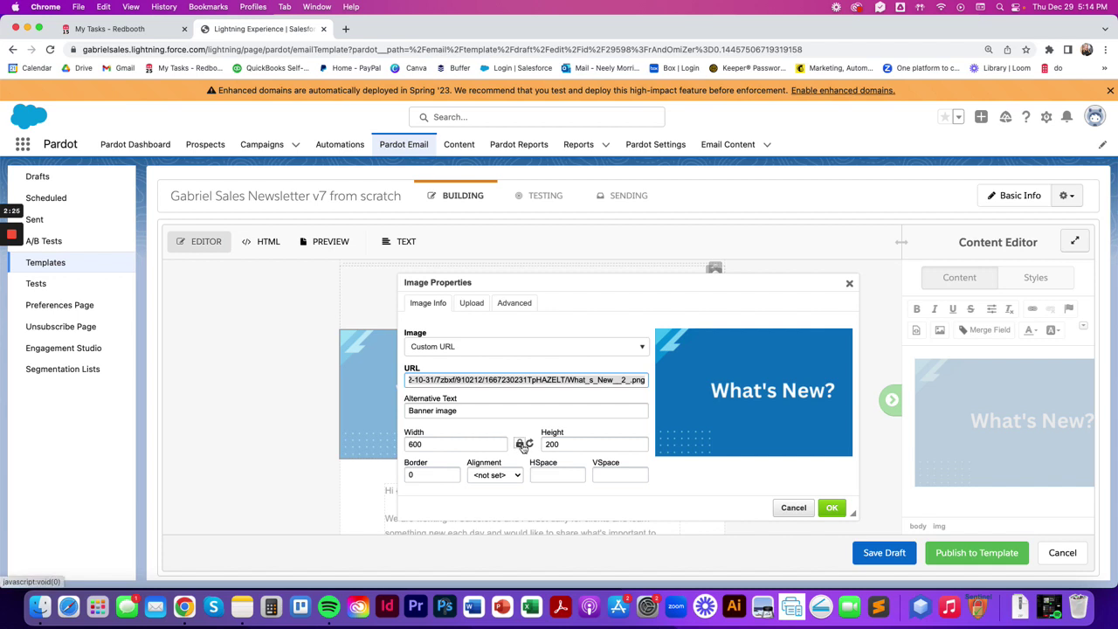
Lock the banner image's proportions and reset its size so the height settles at 200 pixels.
click(455, 444)
text(80)
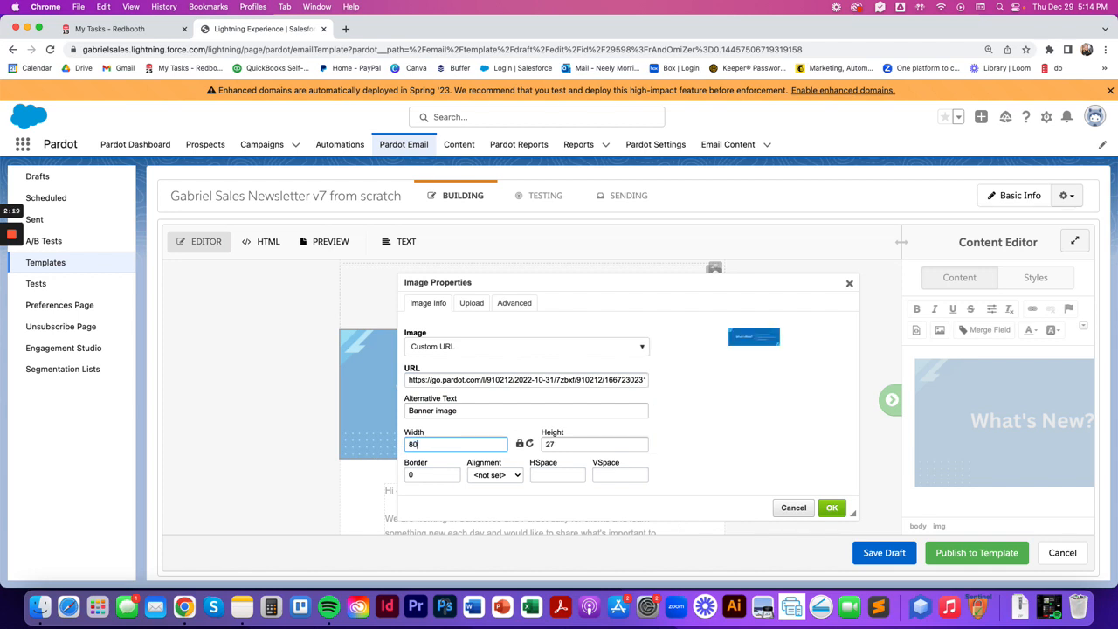
mouse_move(594, 521)
text(0)
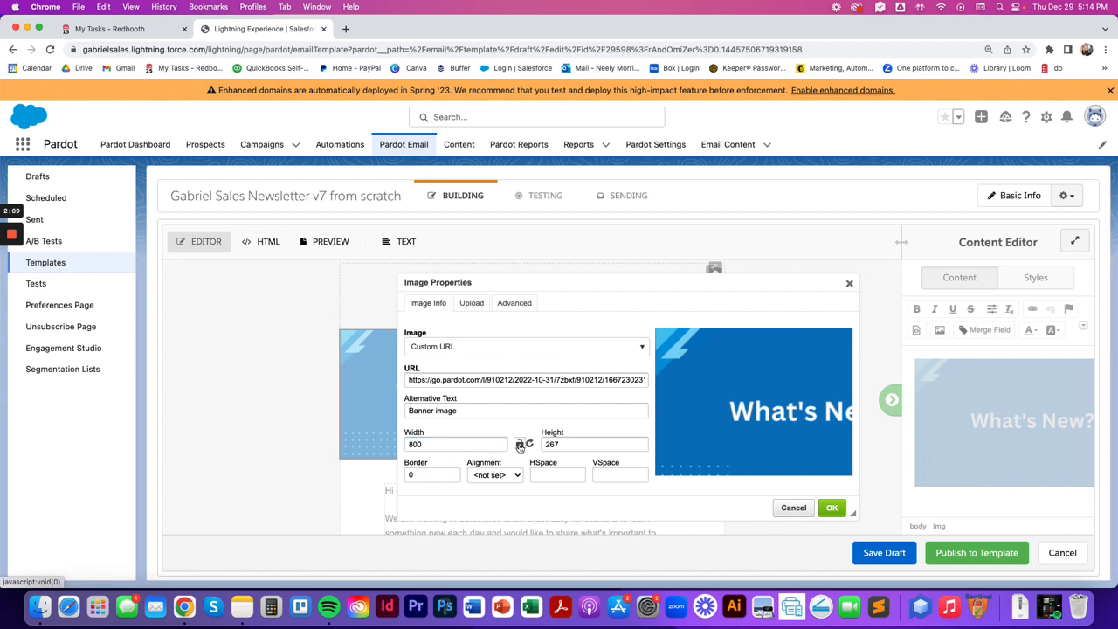
mouse_move(524, 433)
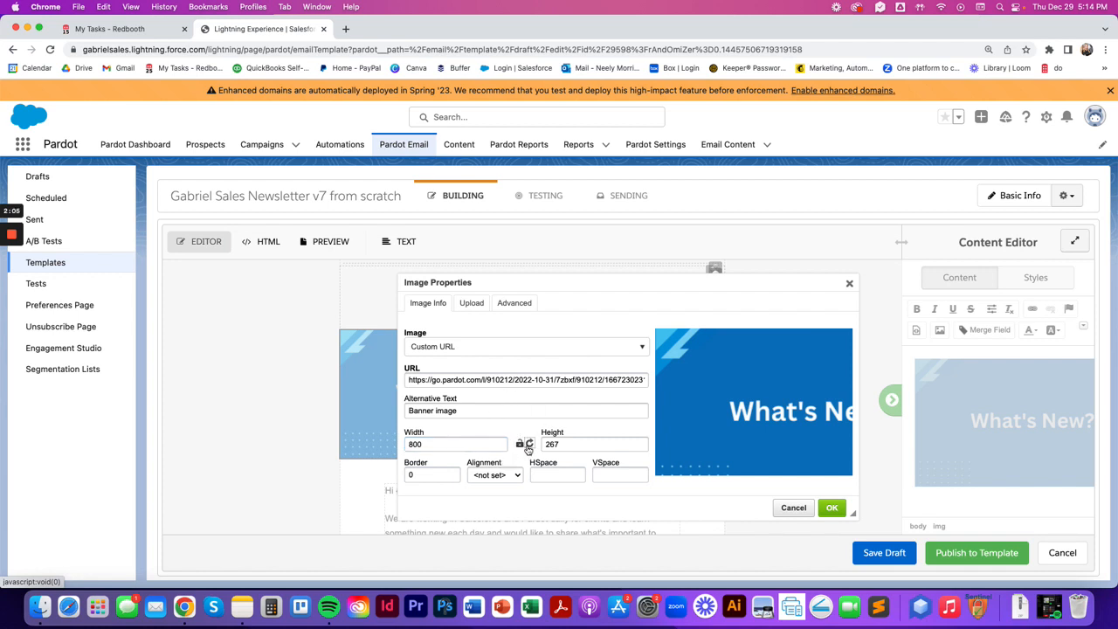
mouse_move(527, 443)
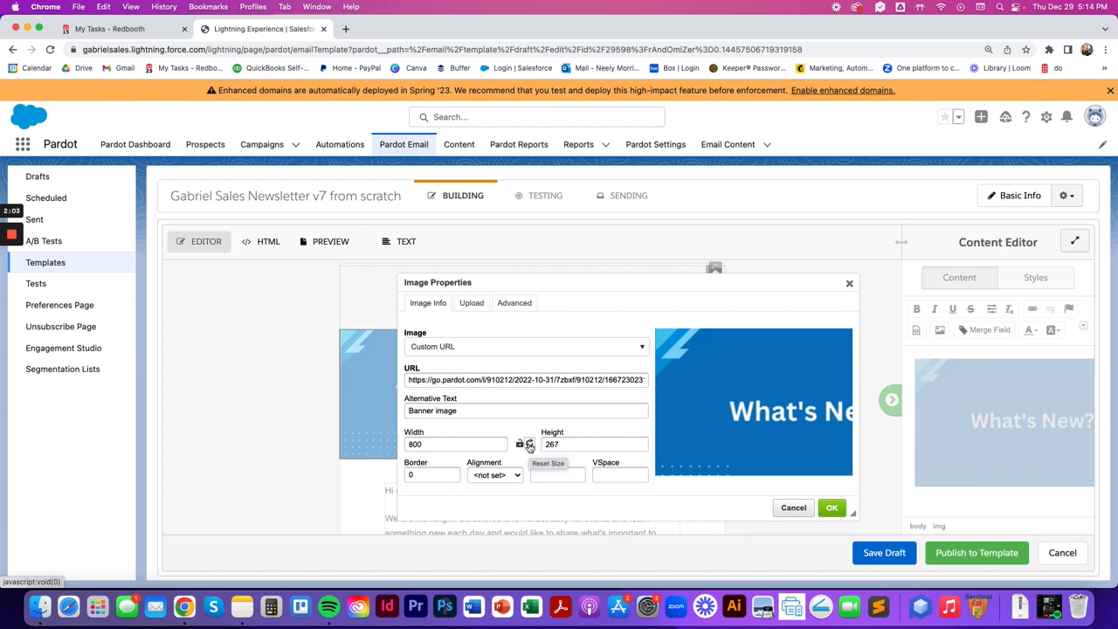
click(529, 444)
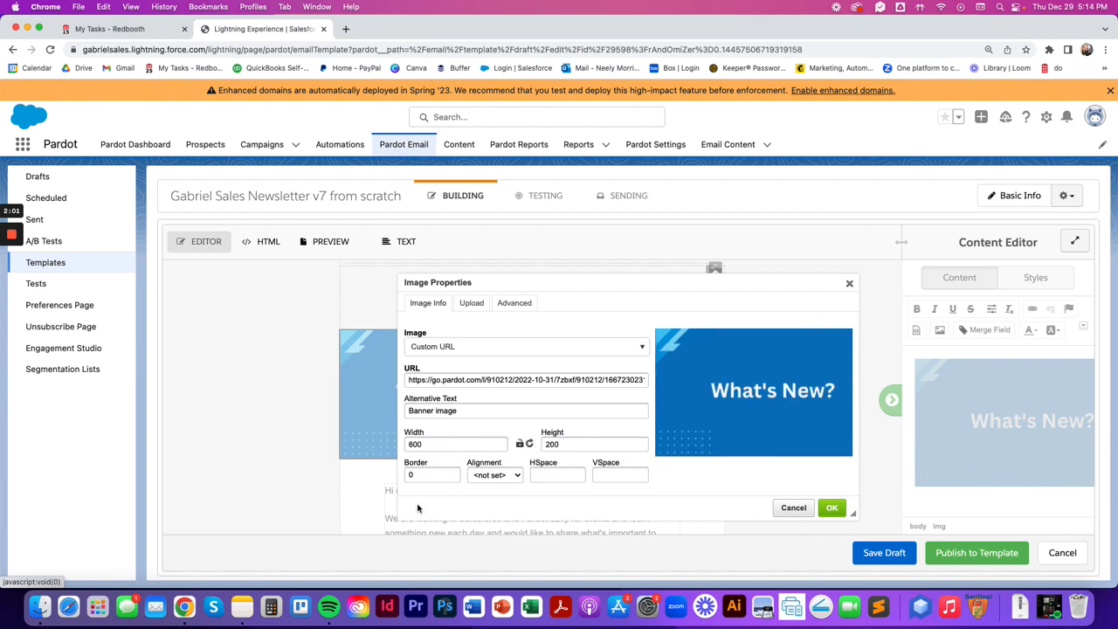
mouse_move(573, 427)
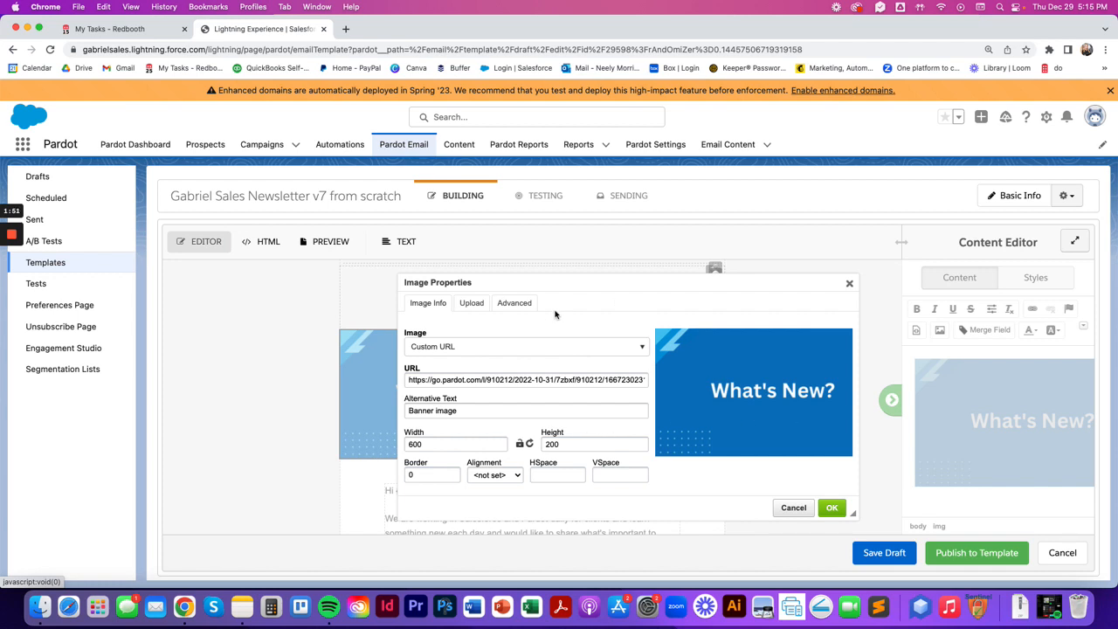
mouse_move(552, 319)
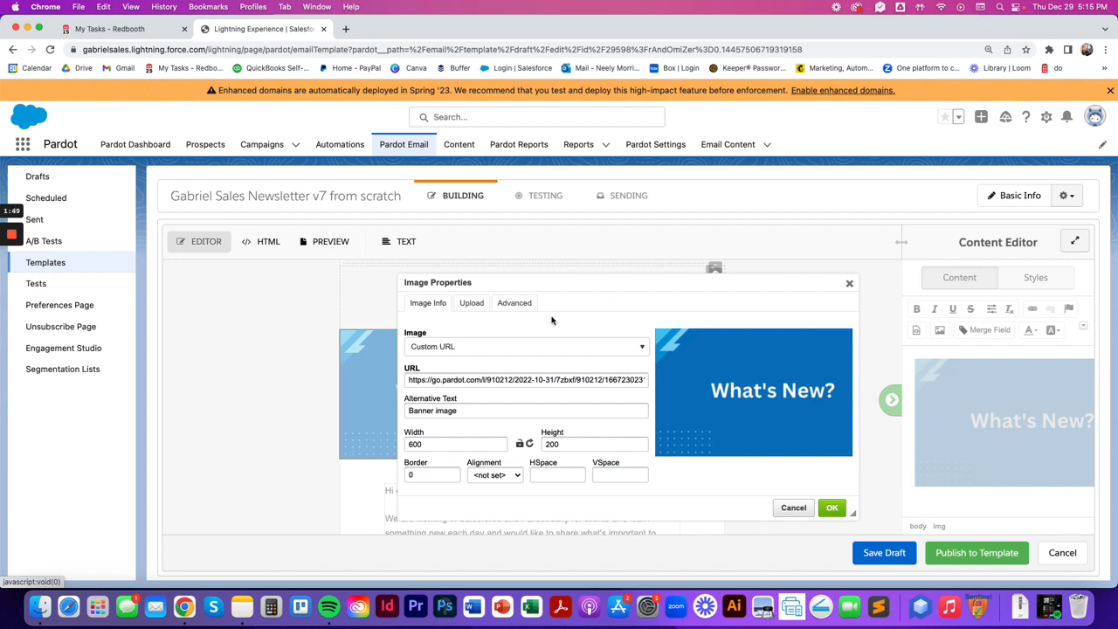